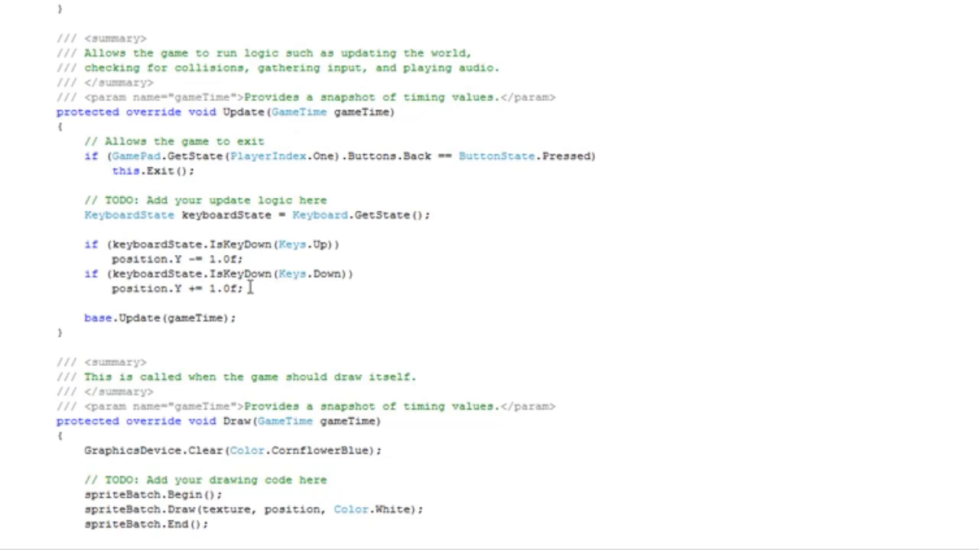
Step: Duplicate the Up/Down key checks as Left/Right blocks that change position.X
drag(84, 245, 245, 289)
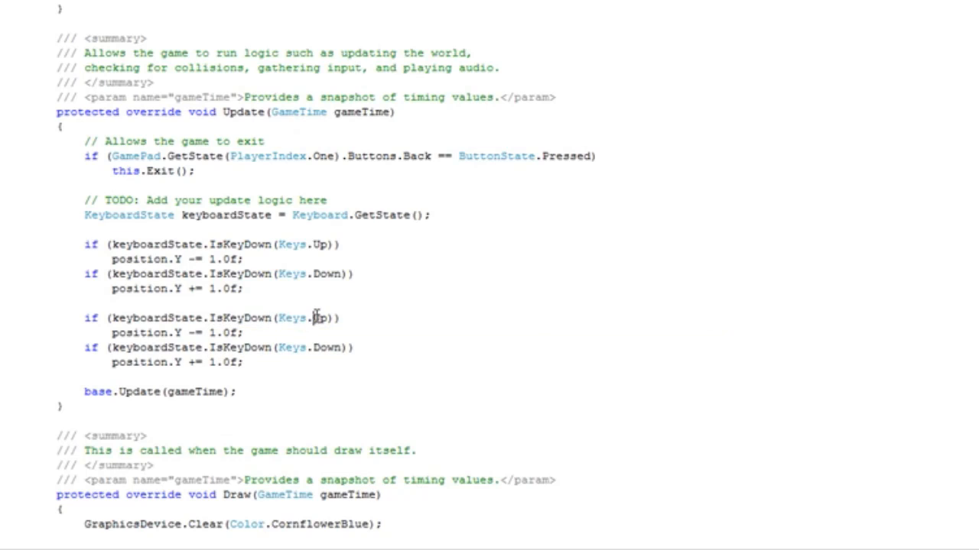
text(Left)
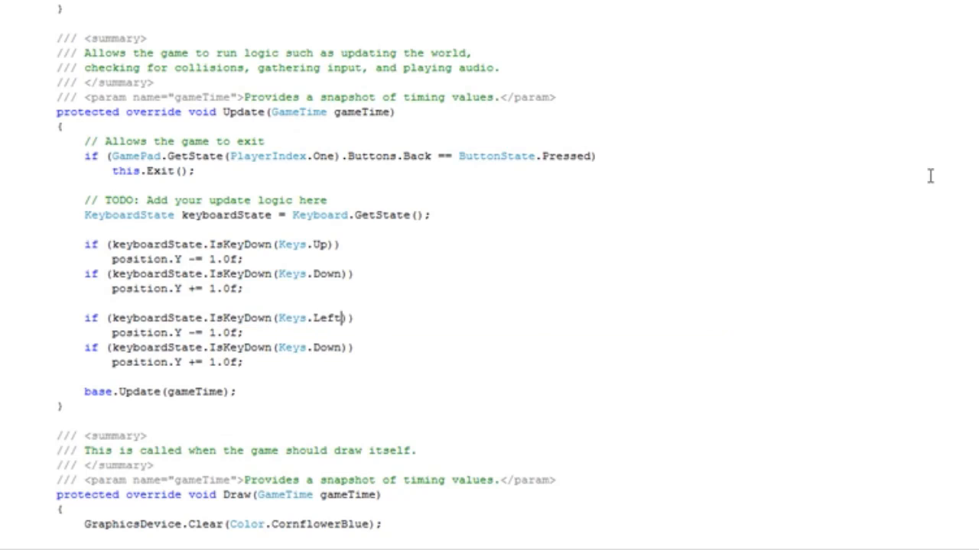
mouse_move(293, 347)
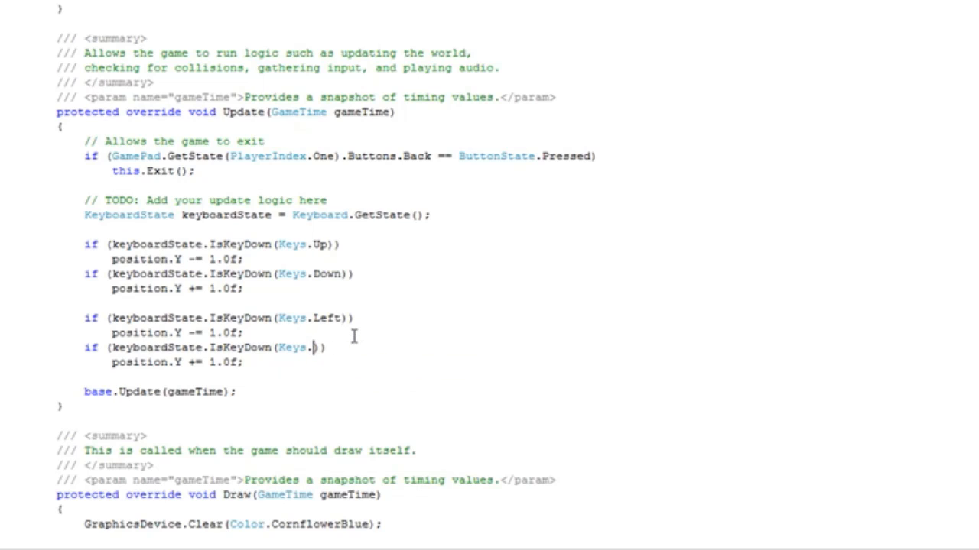
text(Right)
click(178, 333)
text(X)
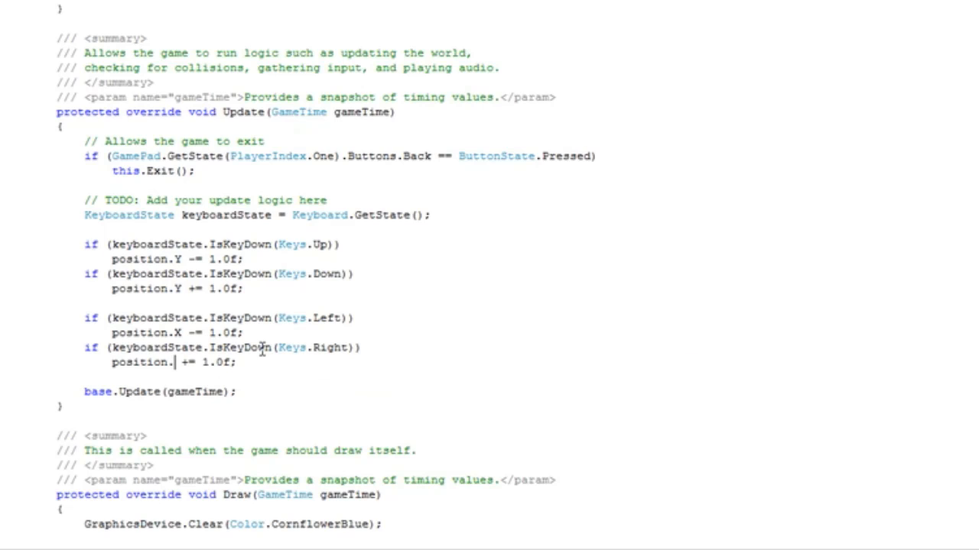
text(Y)
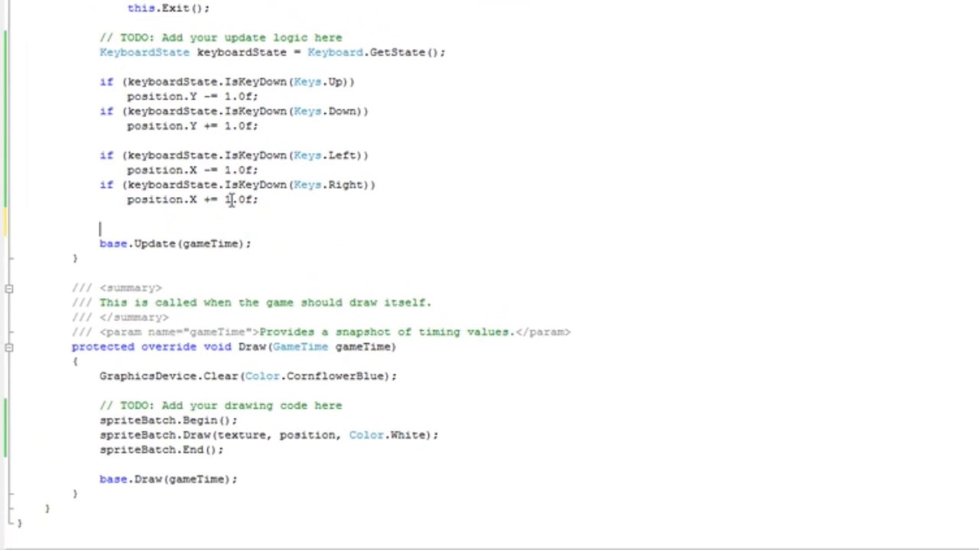
Step: Call CheckBounds() from Update and generate its empty method stub
text(CheckBounds)
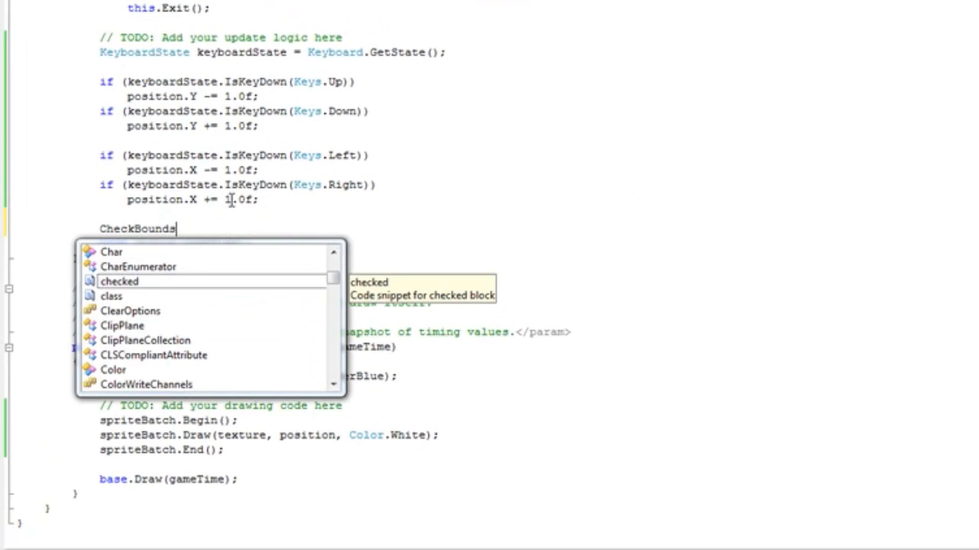
text(();)
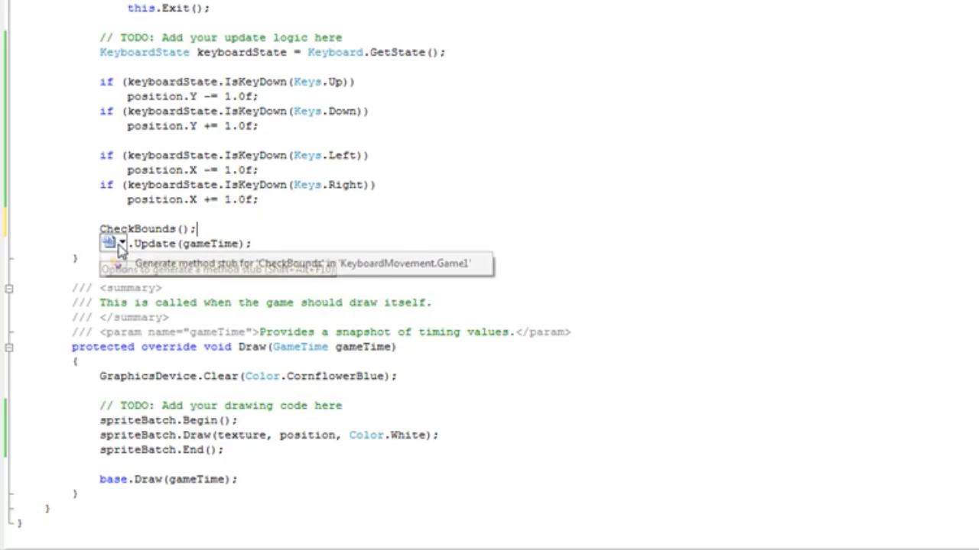
click(120, 263)
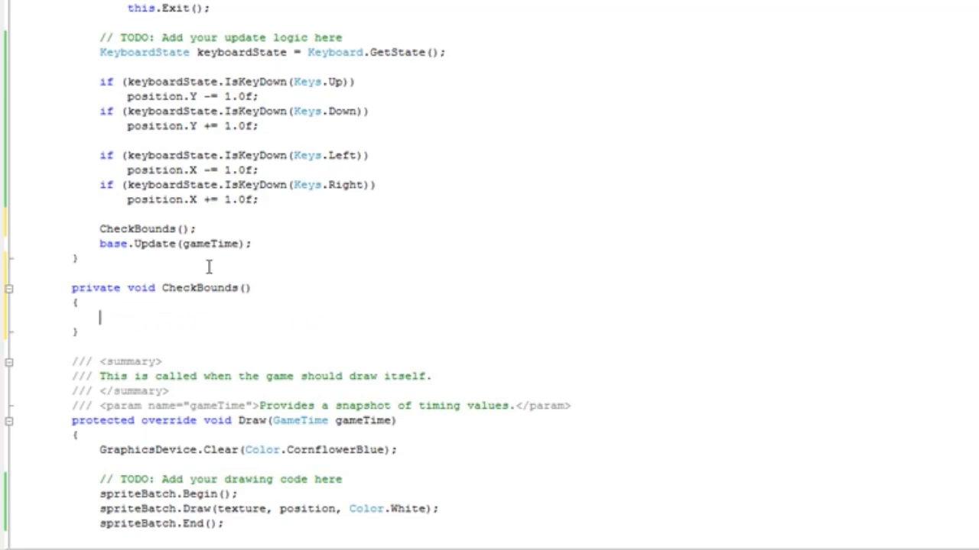
Step: Begin CheckBounds with an if condition on position.X
text(if()
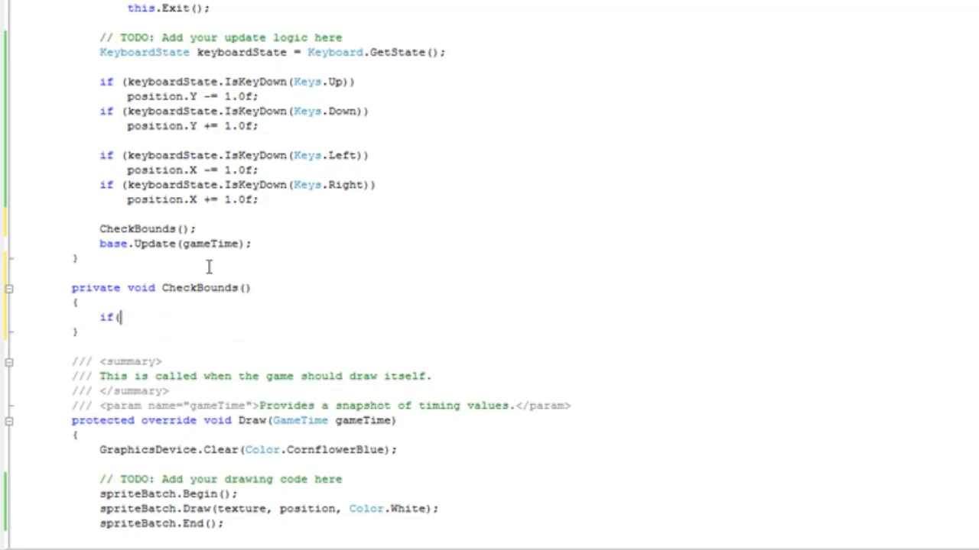
text(position.X)
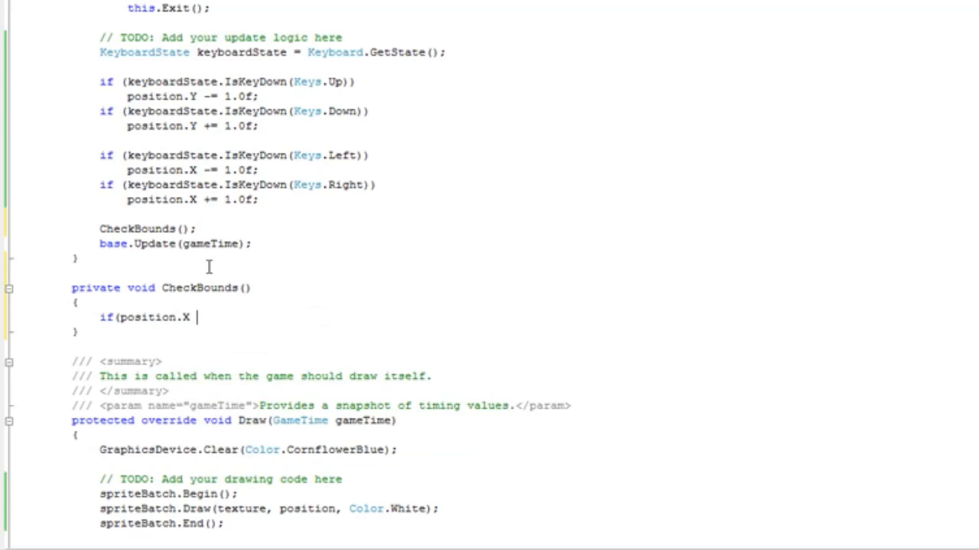
text(>)
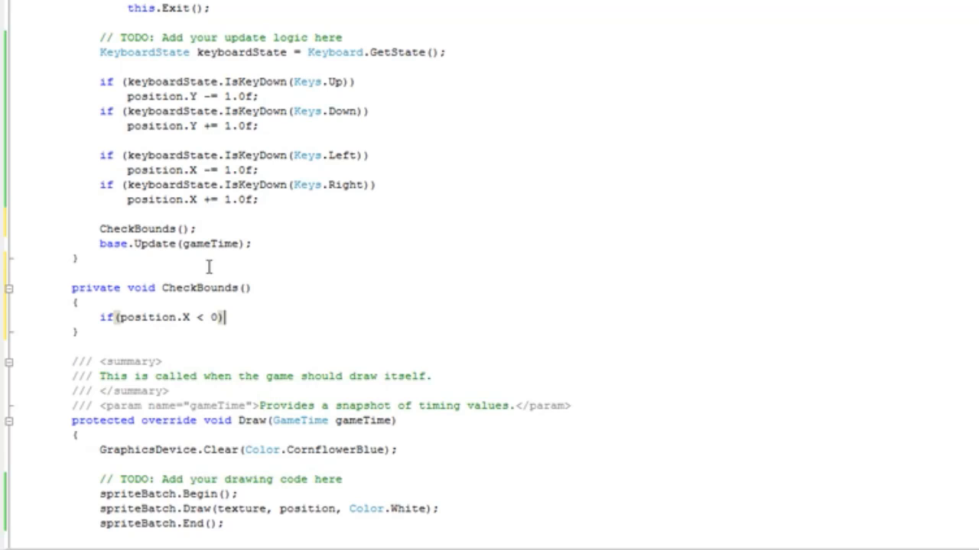
key(enter)
text(position.X =)
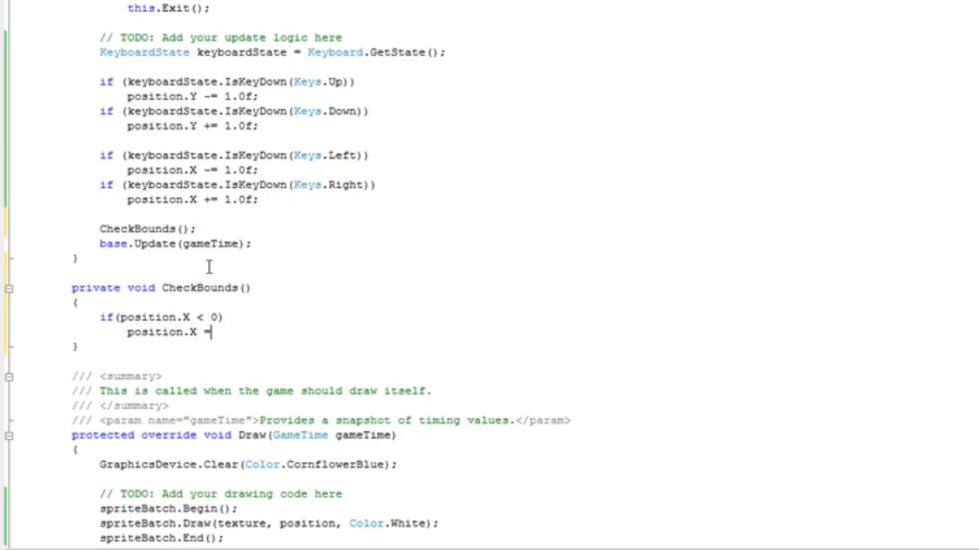
Step: Set position.X to 0, then check position.X > Viewport.Width - texture.Width
text(0;)
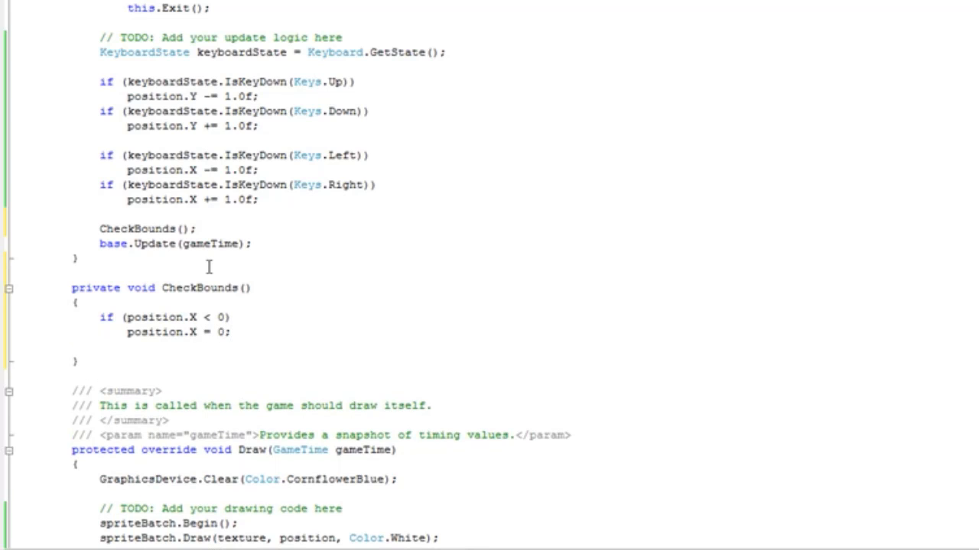
text(if(p)
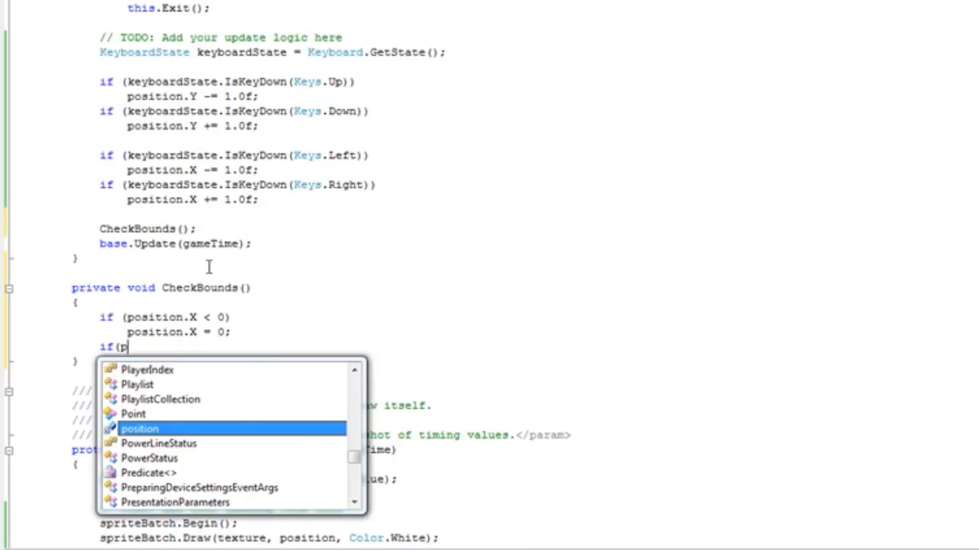
text(osition.X >)
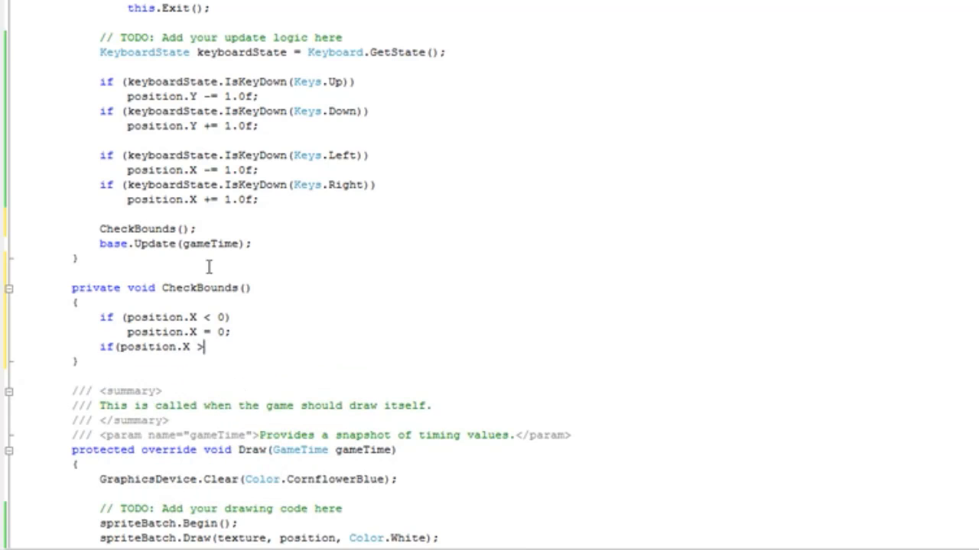
text(gra)
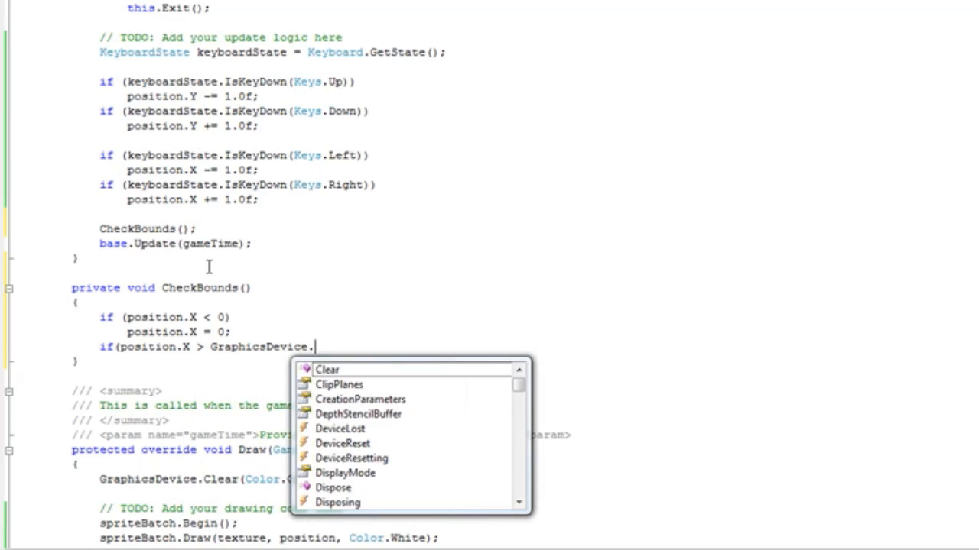
text(Viewport.)
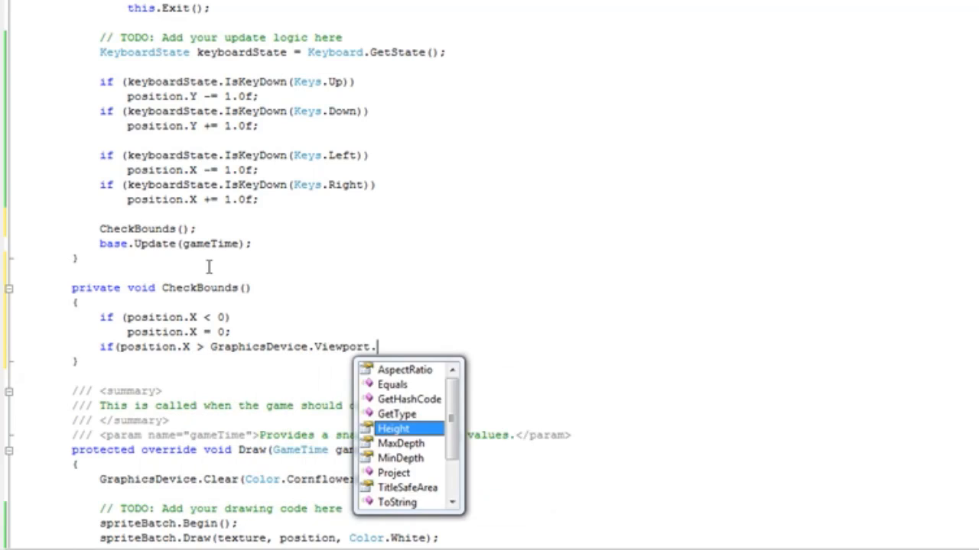
text(Width)
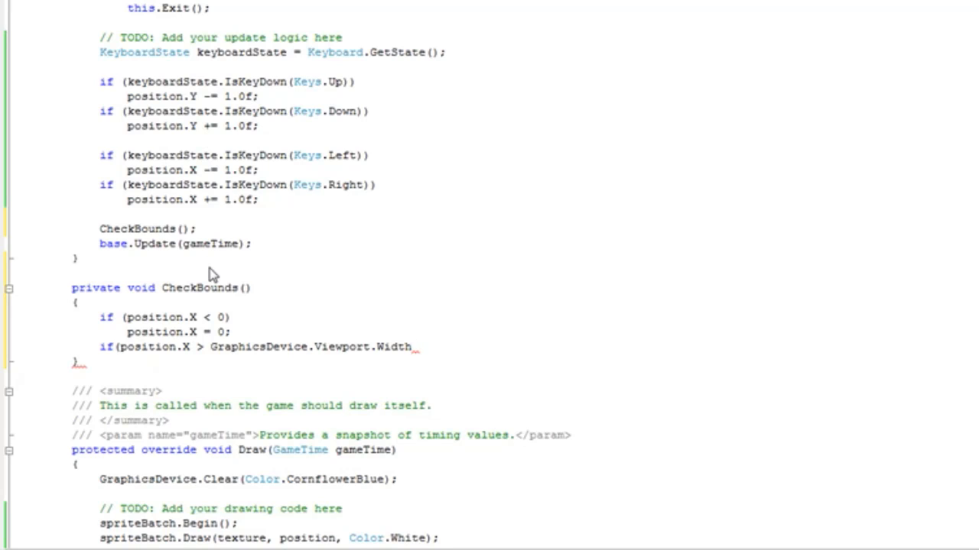
text(-)
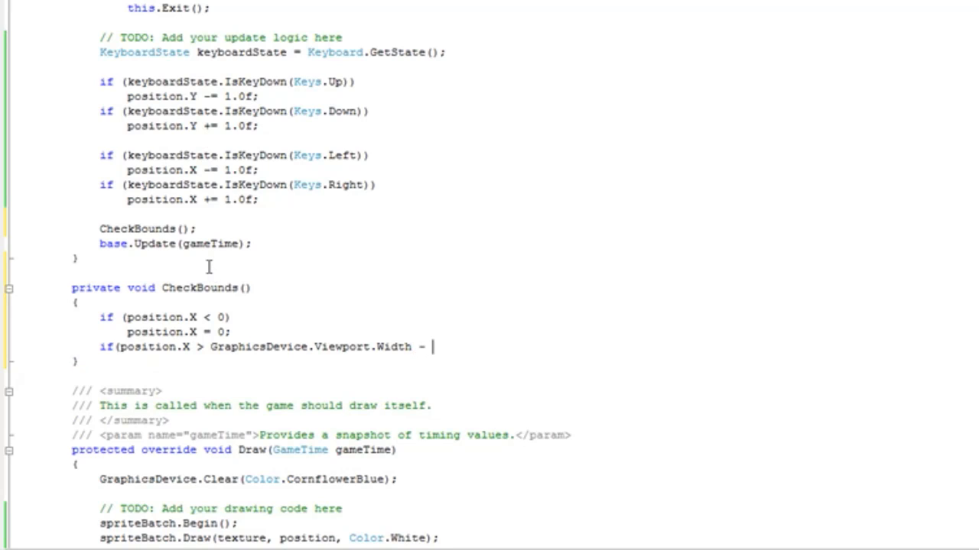
text(texture.)
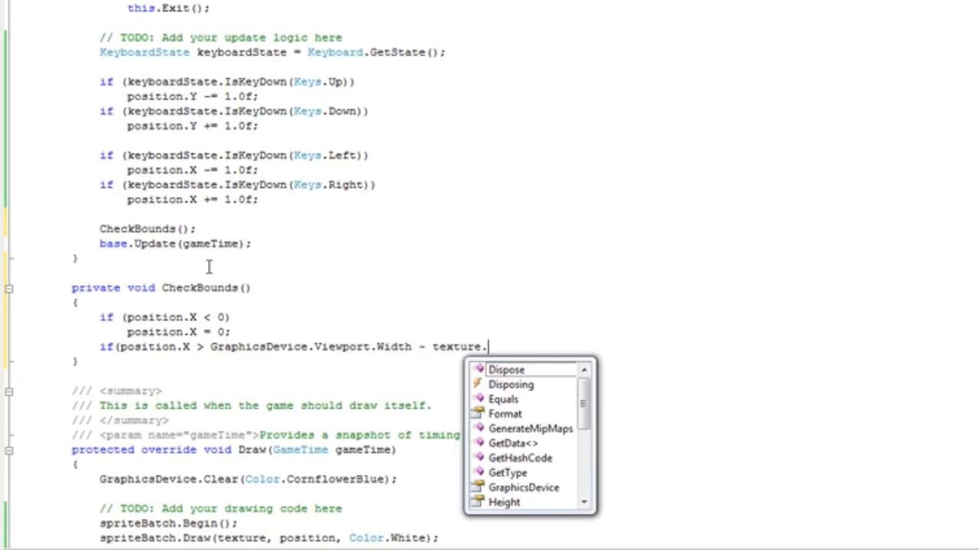
text(Width)
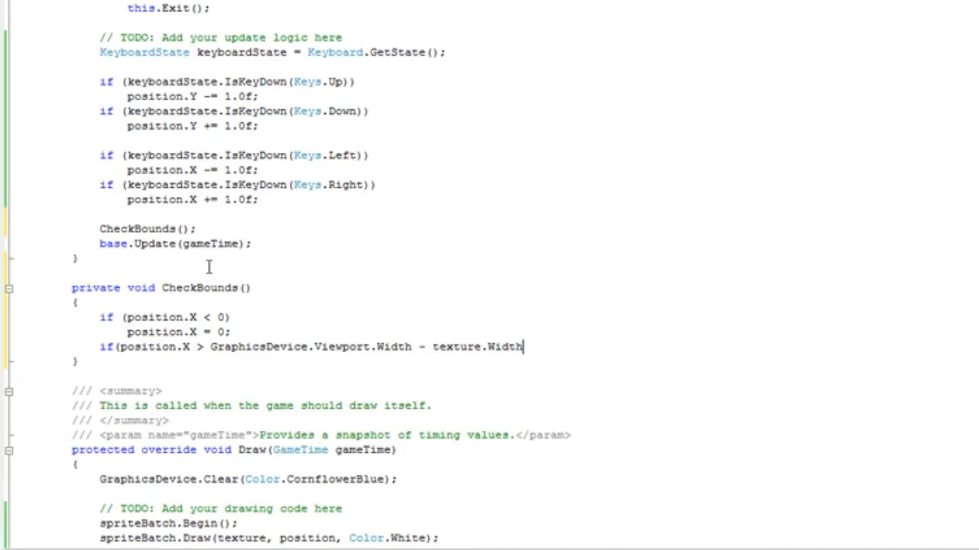
key(enter)
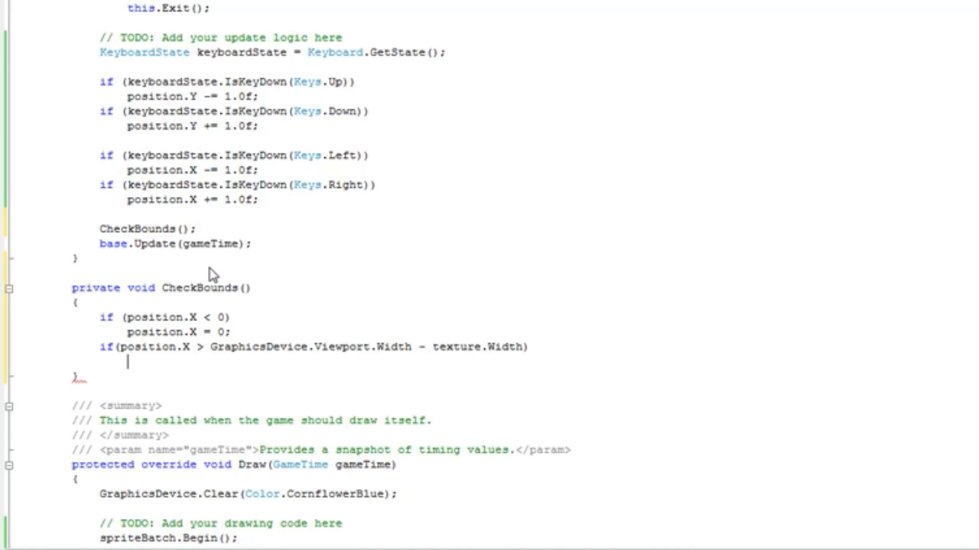
Step: Clamp position.X to GraphicsDevice.Viewport.Width minus texture.Width
text(position.X = gra)
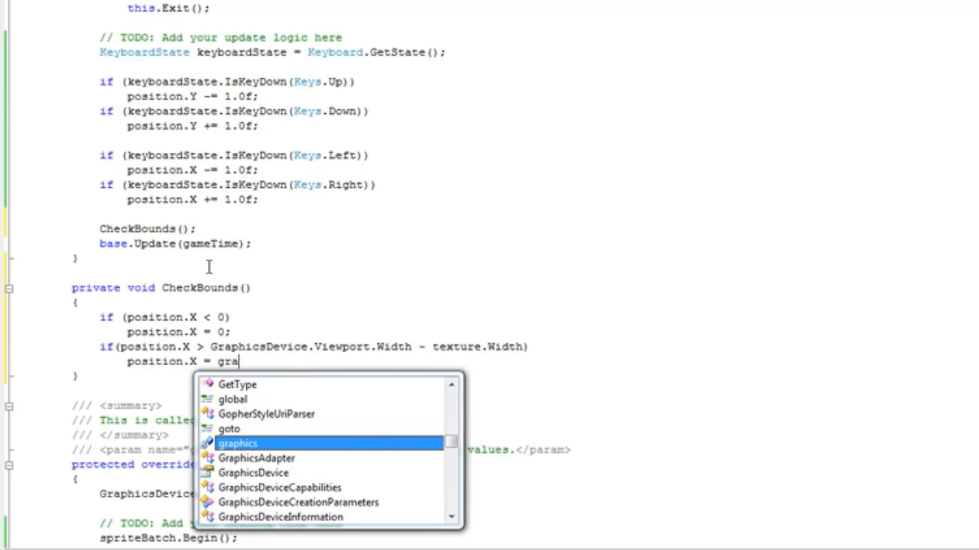
text(GraphicsDevice.)
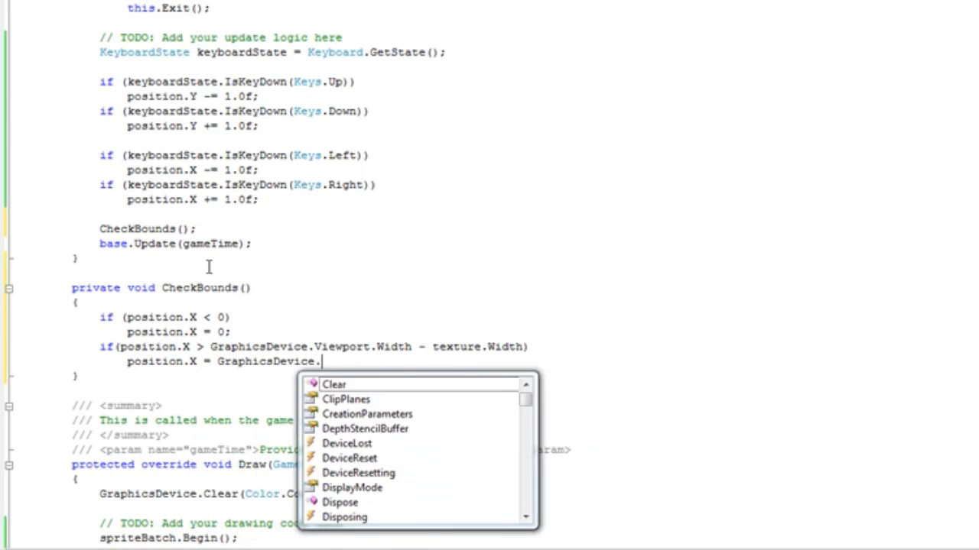
text(Viewport.Width - texture)
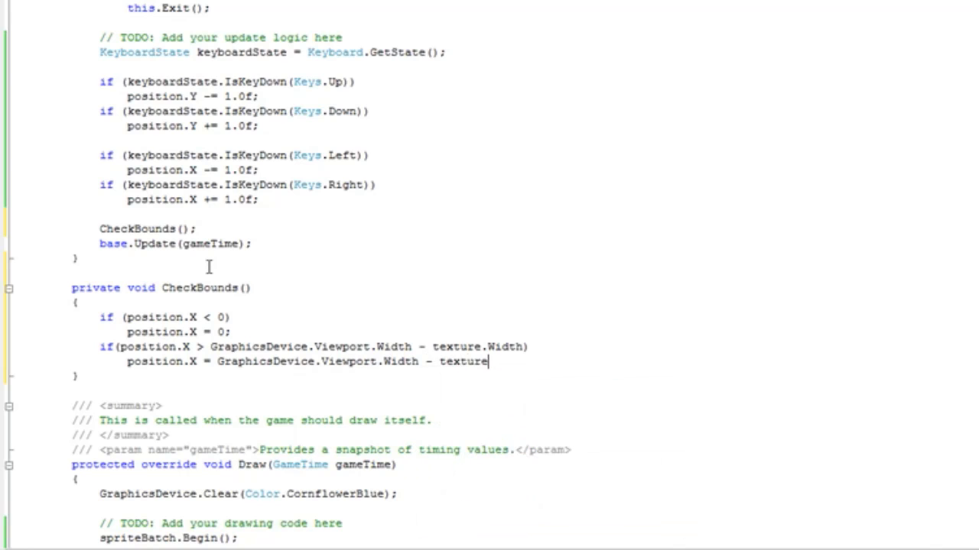
text(.Width;)
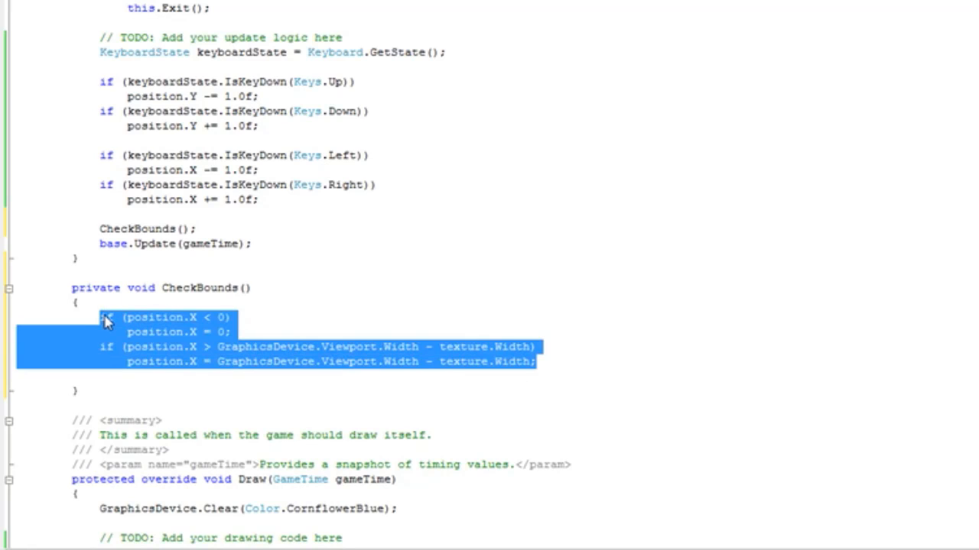
Step: Convert the copied right-edge rule to test position.Y against viewport height minus texture height
click(539, 362)
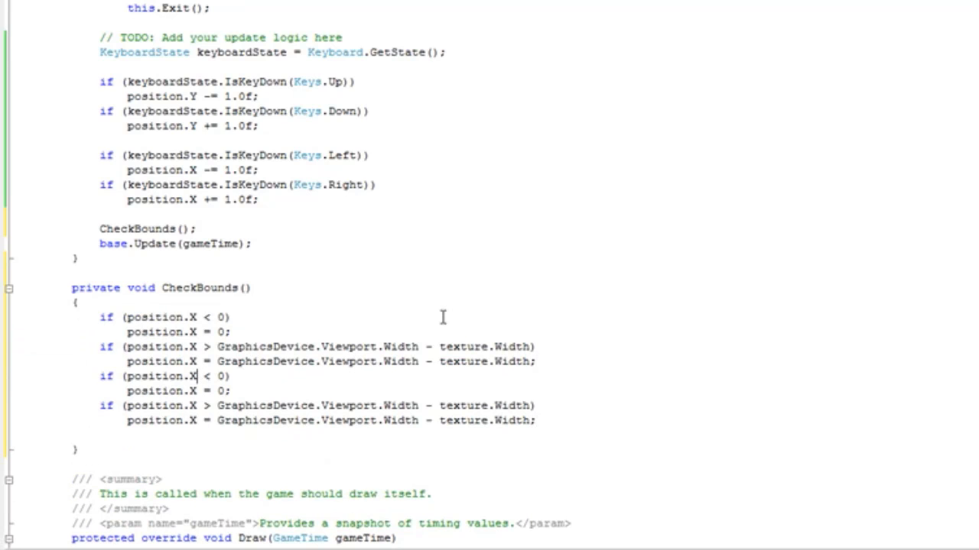
key(Backspace)
text(Y)
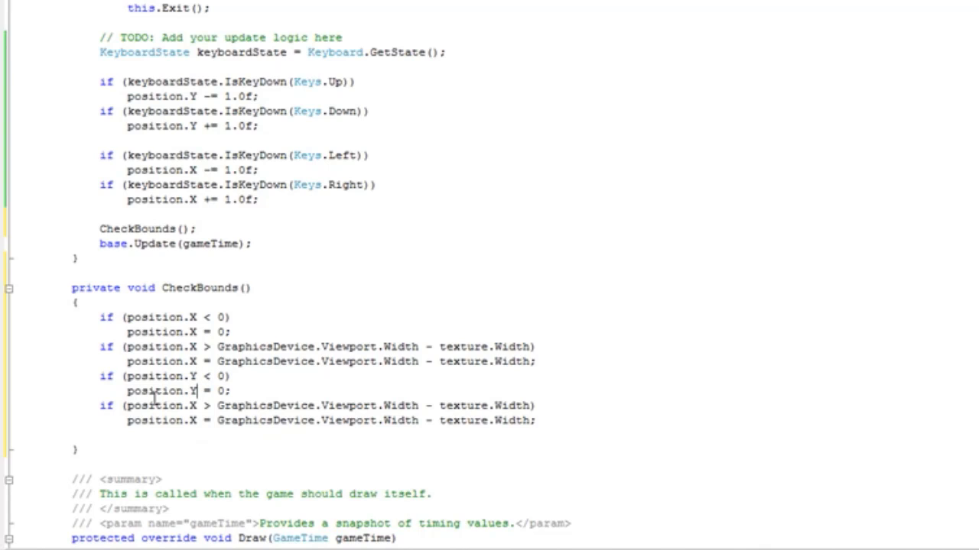
click(196, 405)
text(Y)
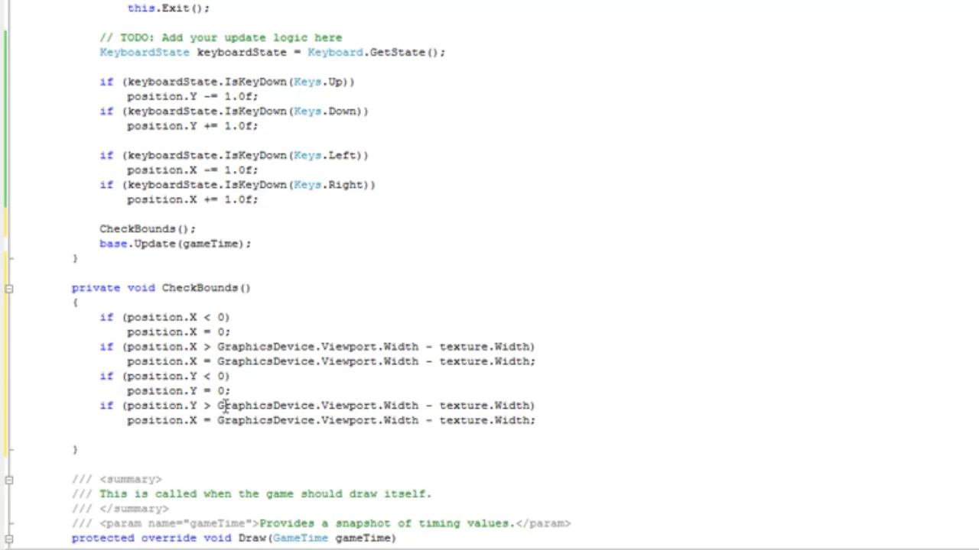
double_click(402, 406)
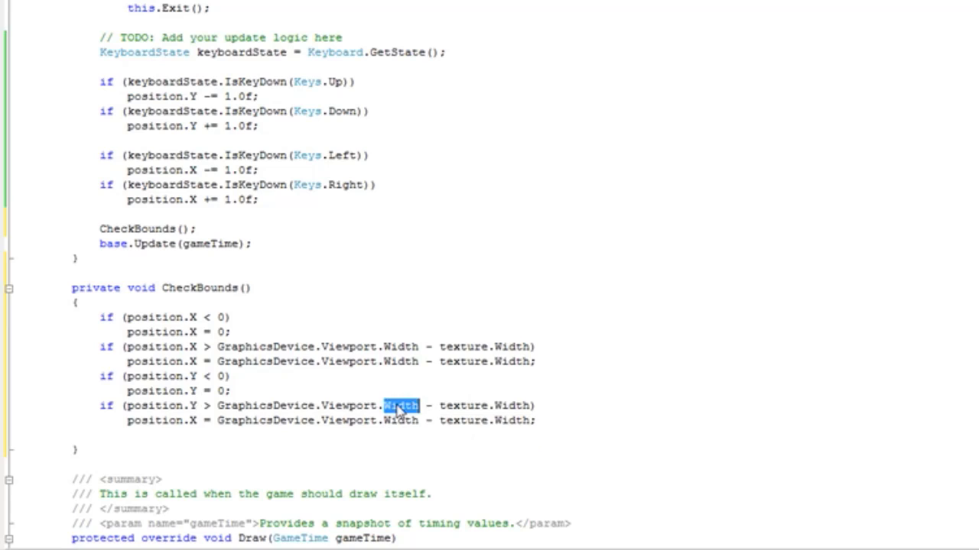
text(Height)
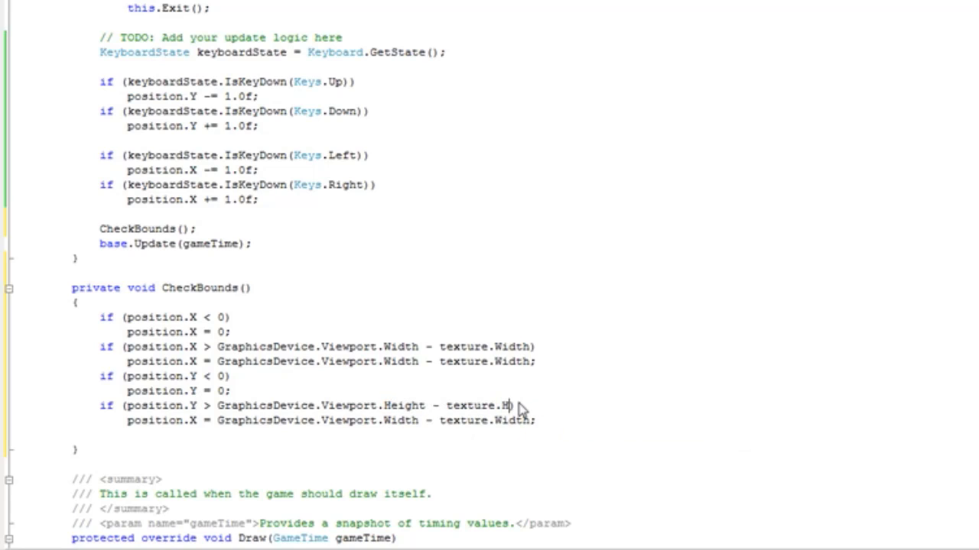
text(eight)
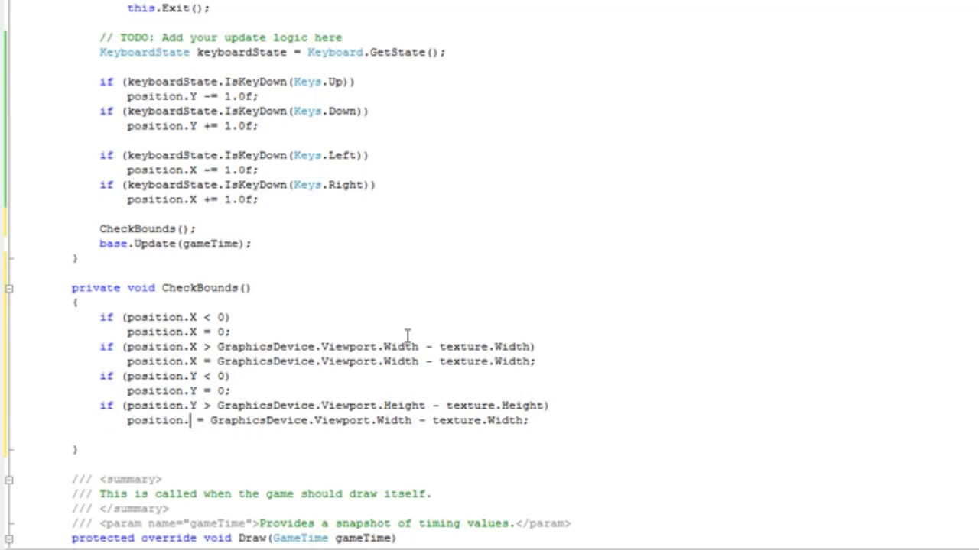
text(Y)
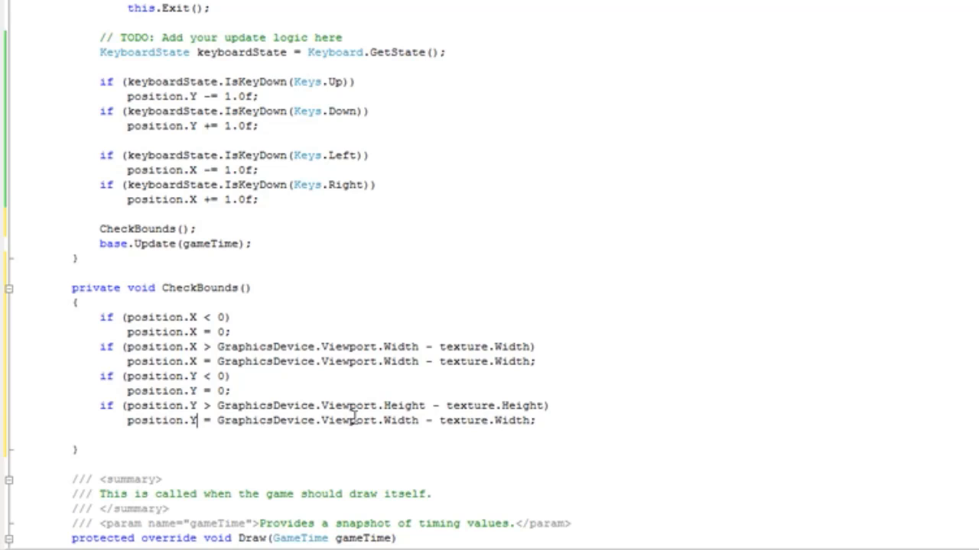
double_click(401, 421)
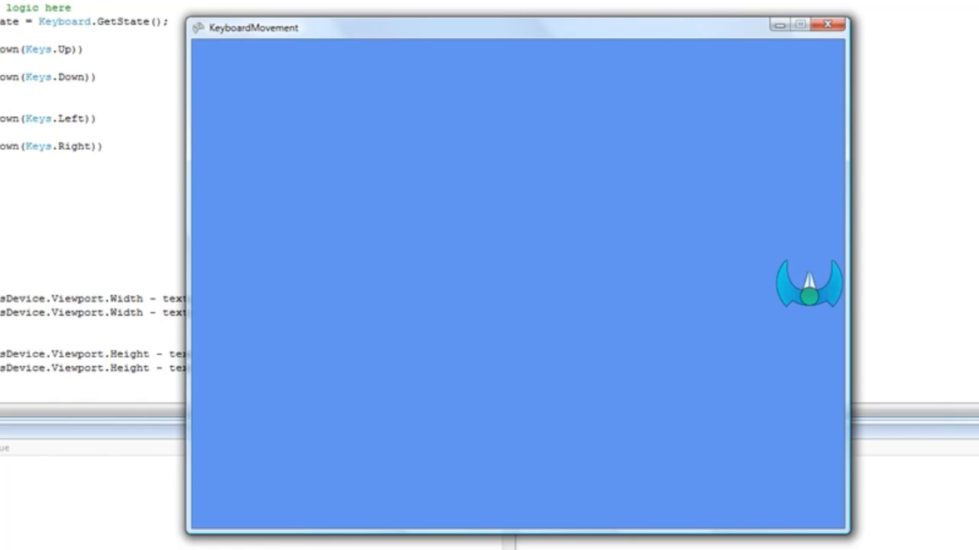
Step: Steer the ship with the arrow keys to test the window edge limits
key(up)
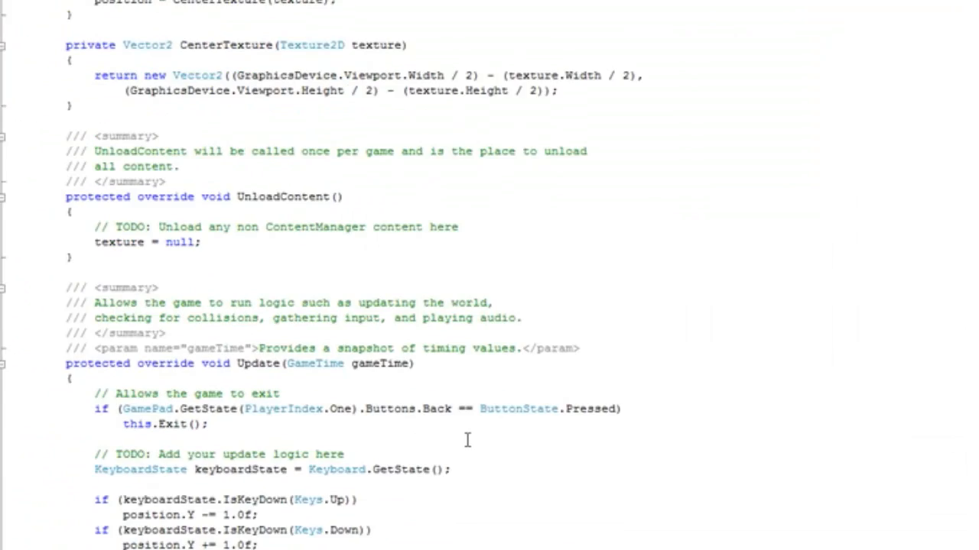
Step: Declare 'float speed;' among the fields and add 'speed = 10;' in Initialize
scroll(up, 3)
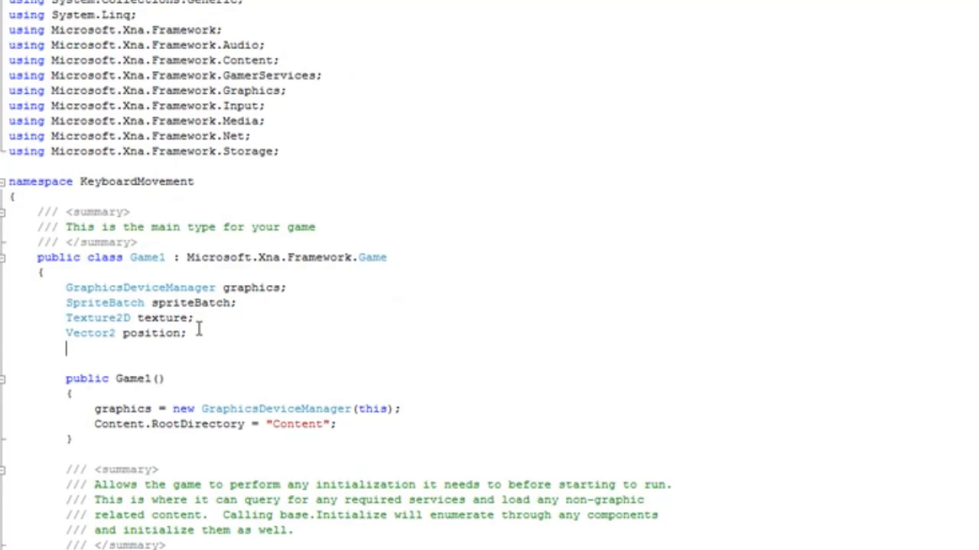
text(float speed;)
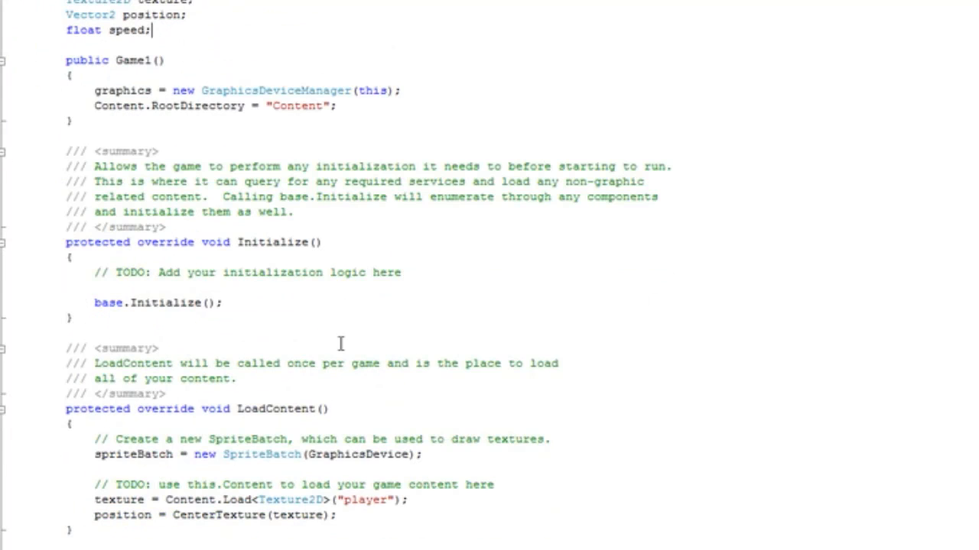
text(speed =)
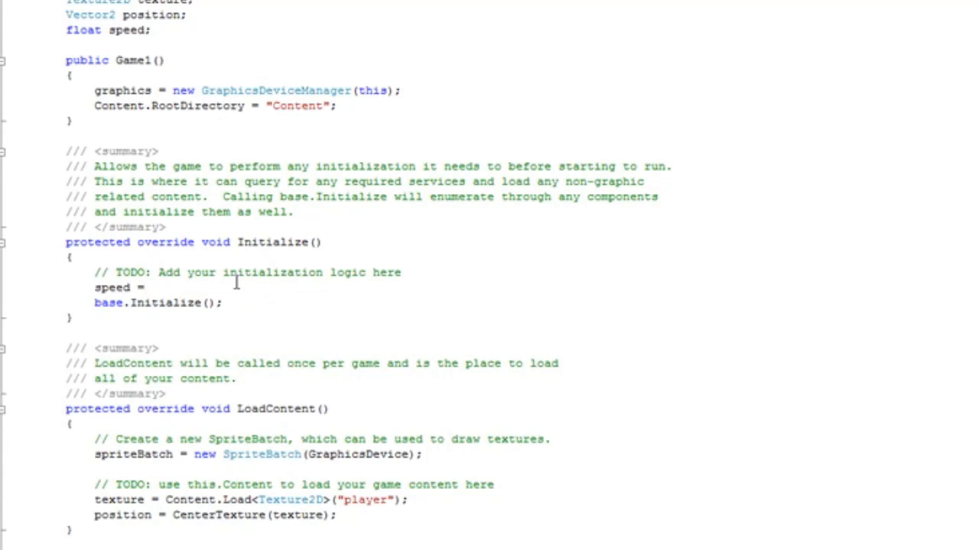
text(10;)
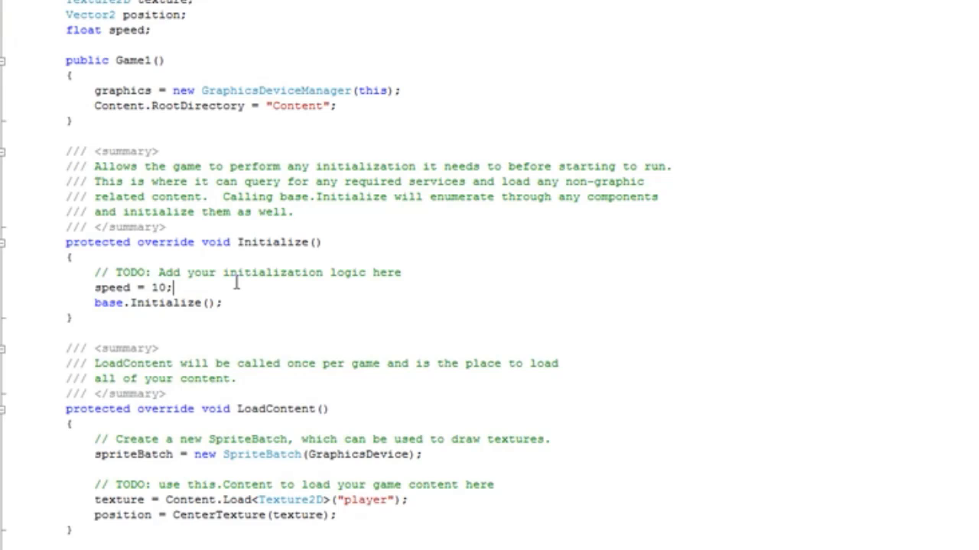
scroll(down, 3)
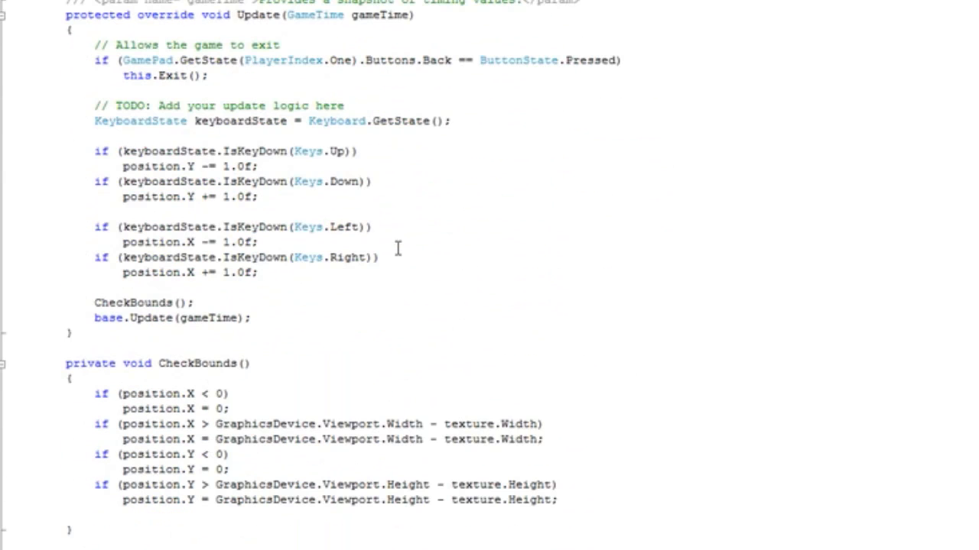
mouse_move(245, 165)
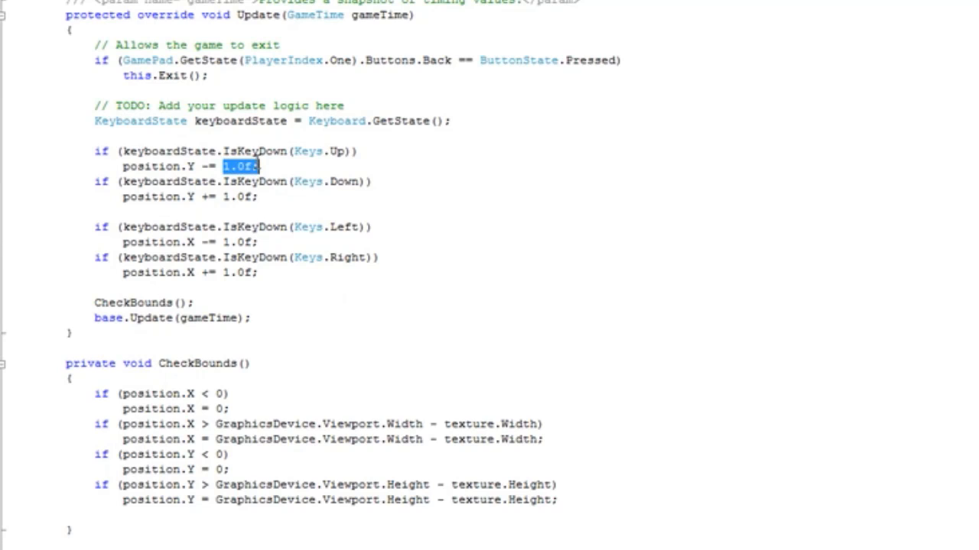
Step: Replace each 1.0f movement amount in the arrow-key lines with speed
click(225, 166)
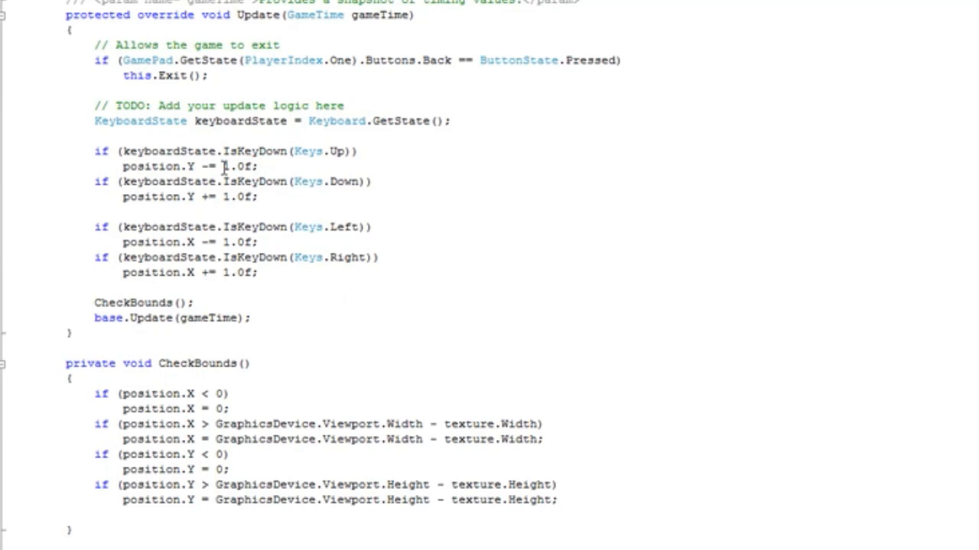
text(speed)
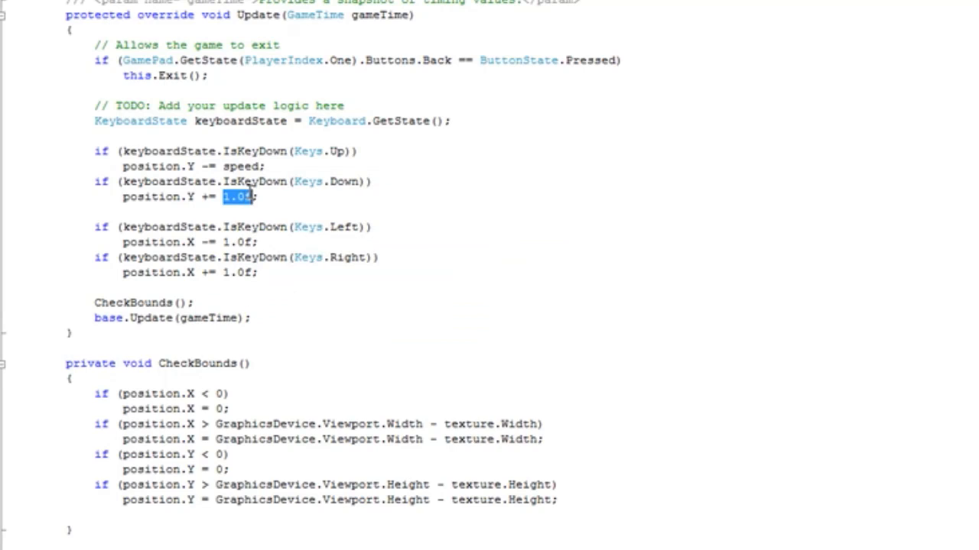
text(speed)
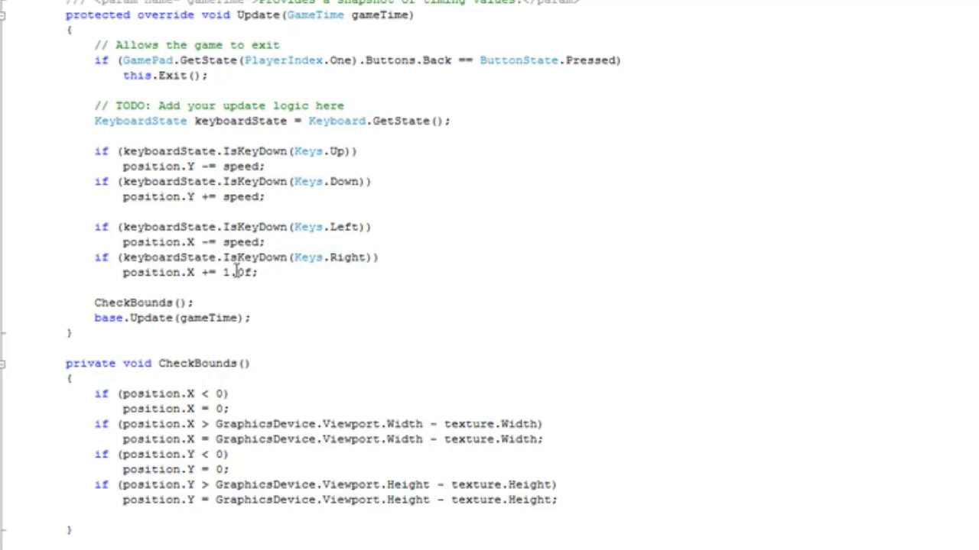
text(s)
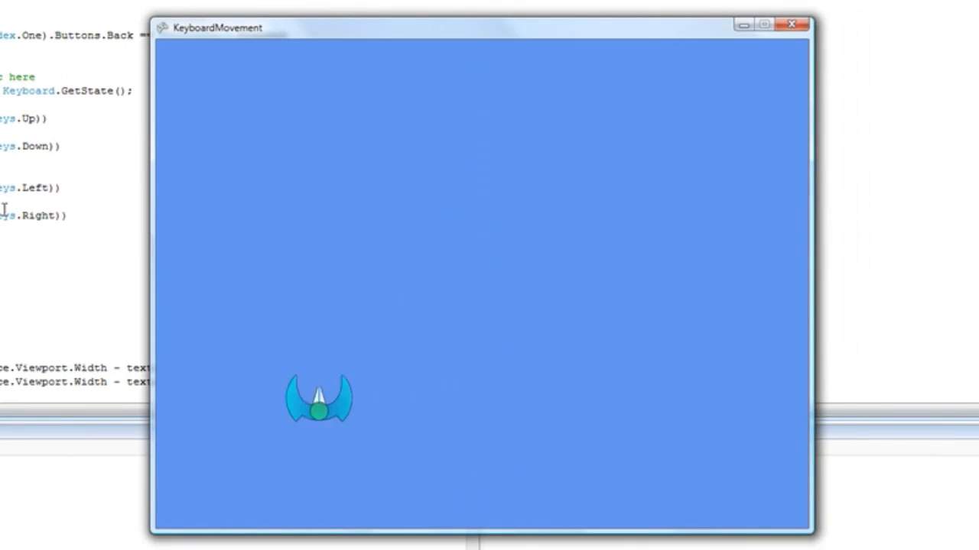
Step: Steer the ship right and left around the window at the faster speed
key(right)
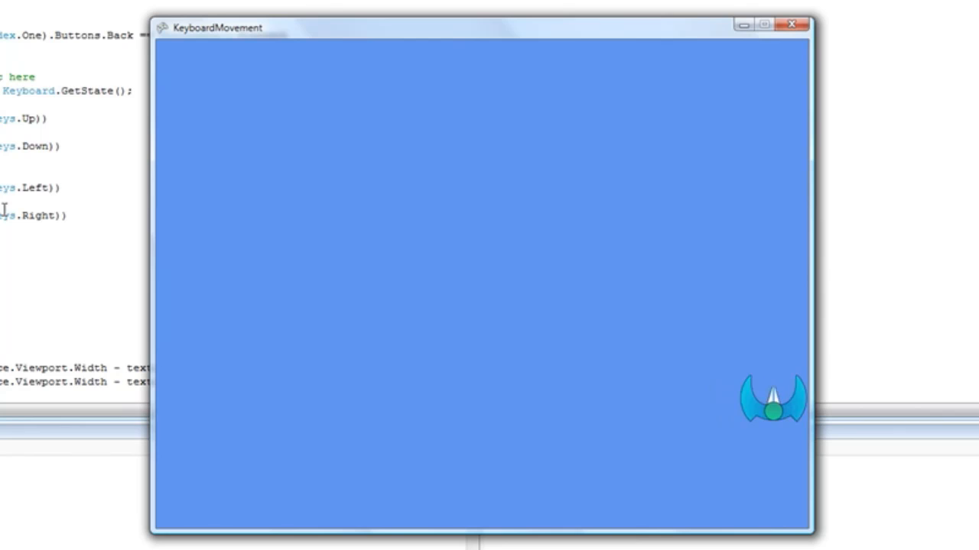
key(Left)
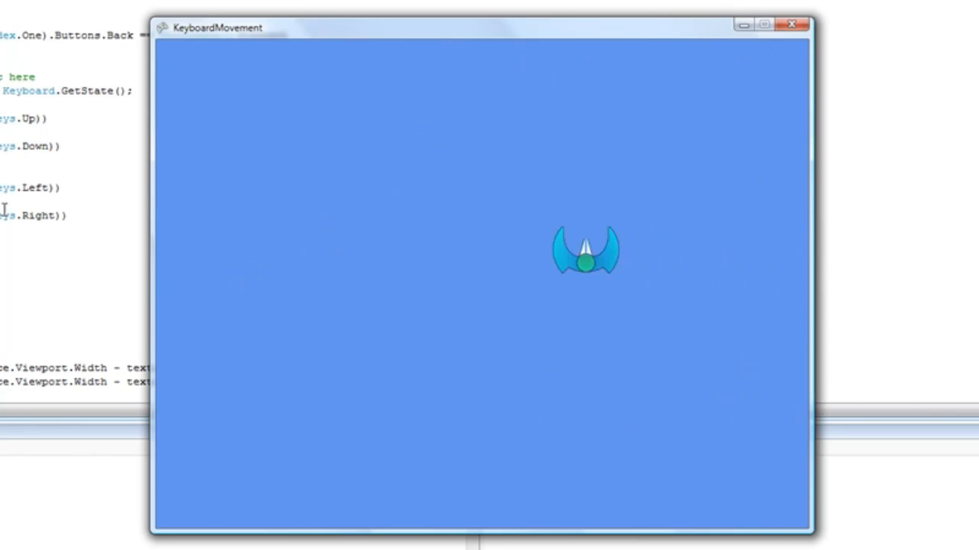
key(Left)
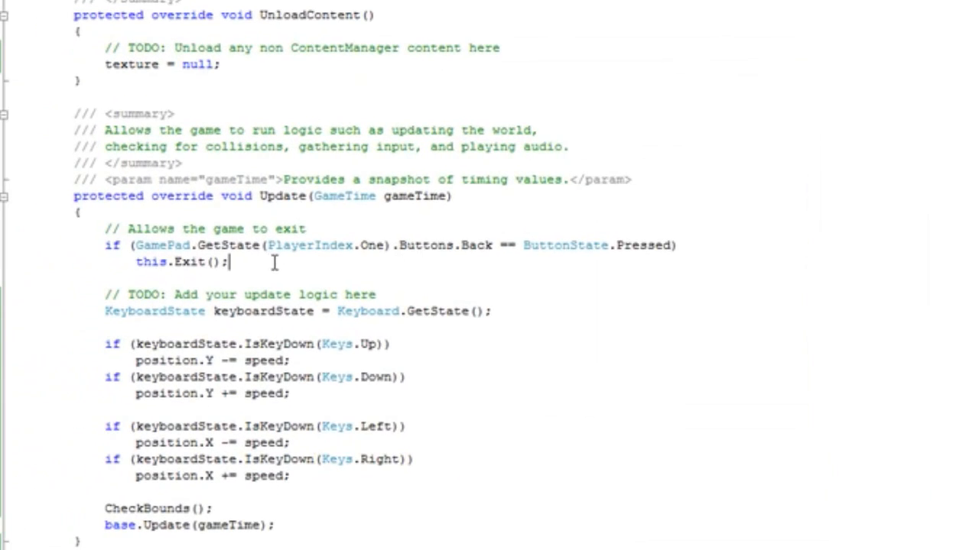
Step: Add || (Keyboard.GetState().IsKeyDown(Keys.Escape)) to the exit condition and run the game
click(131, 244)
text(()
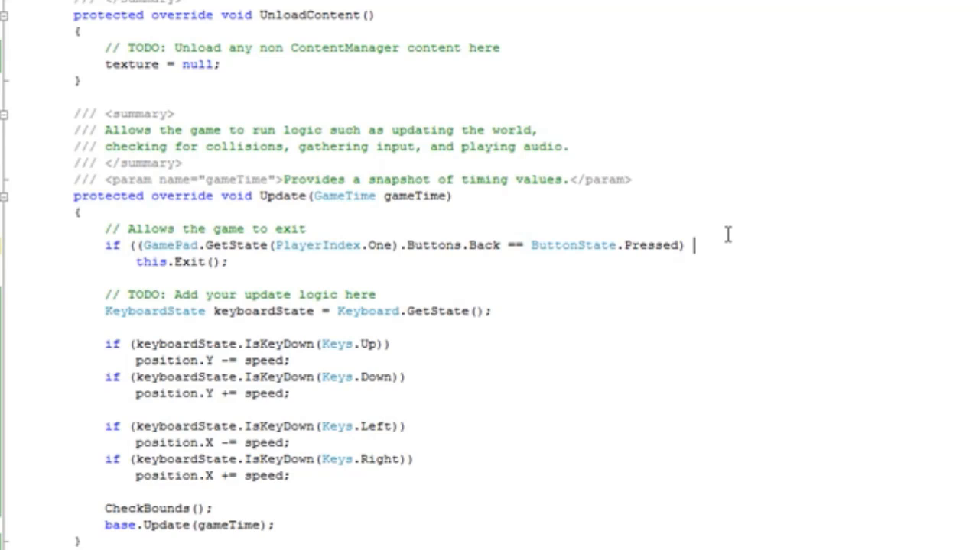
text(||)
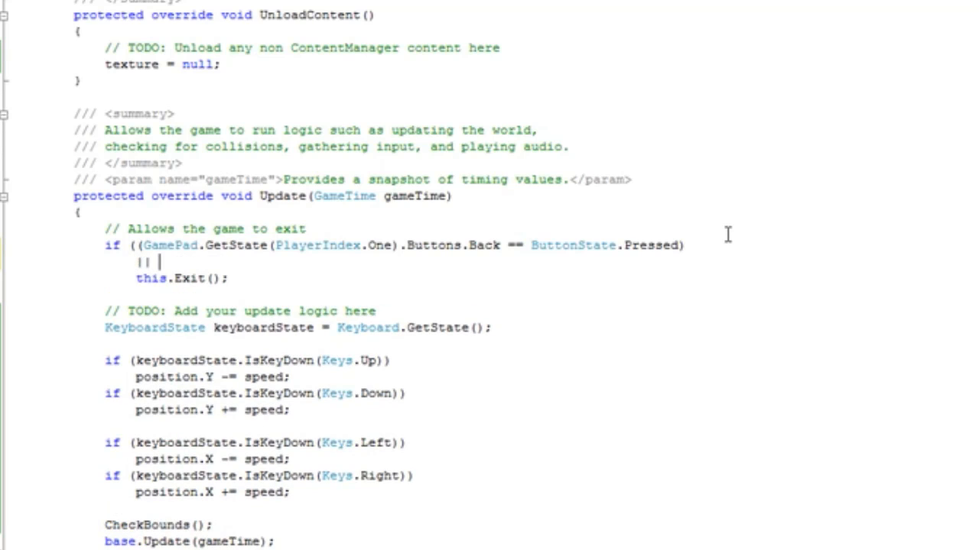
text(()
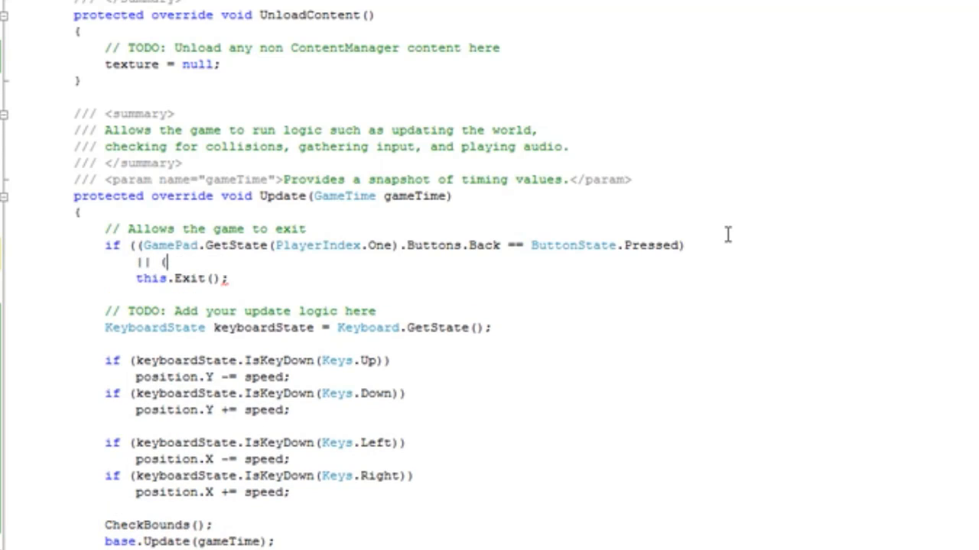
text(Keyboar)
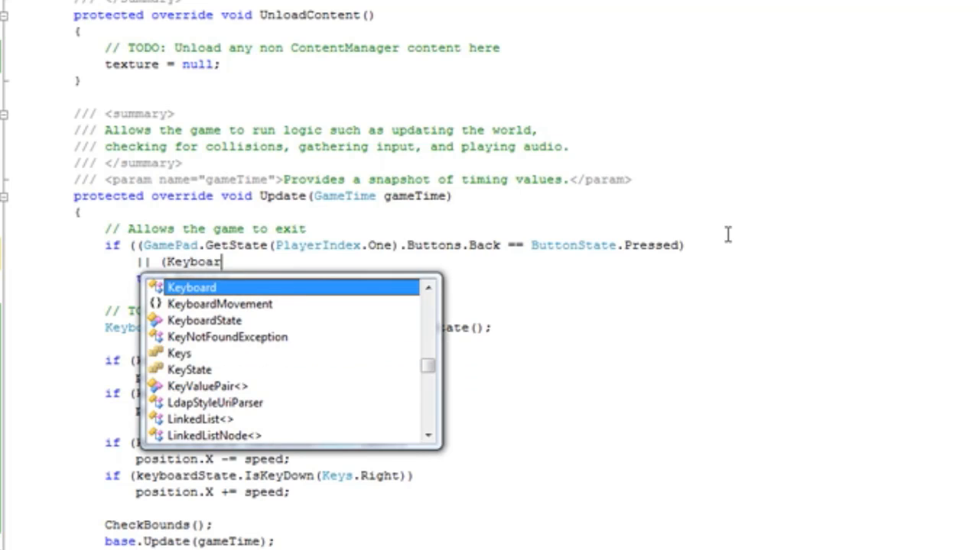
text(.GetState()
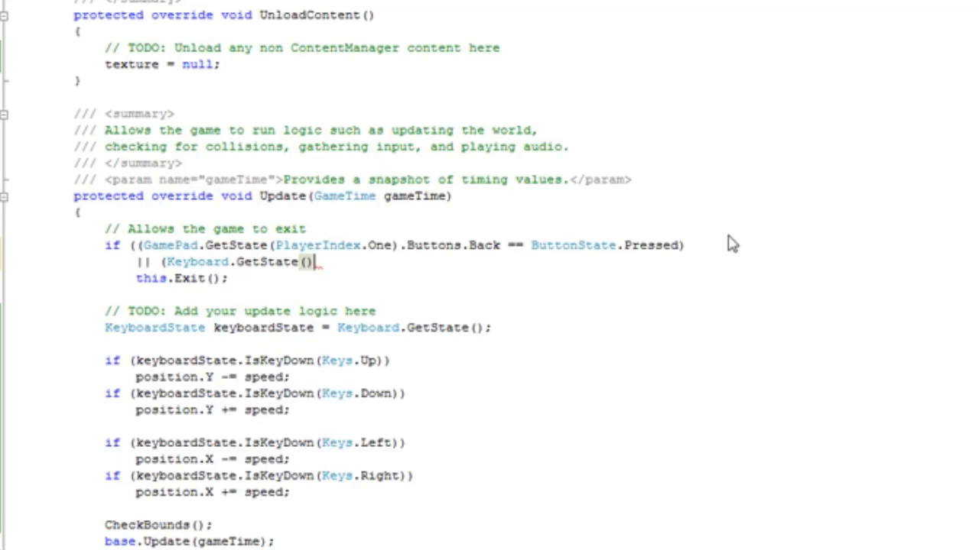
text(.IsKeyDown)
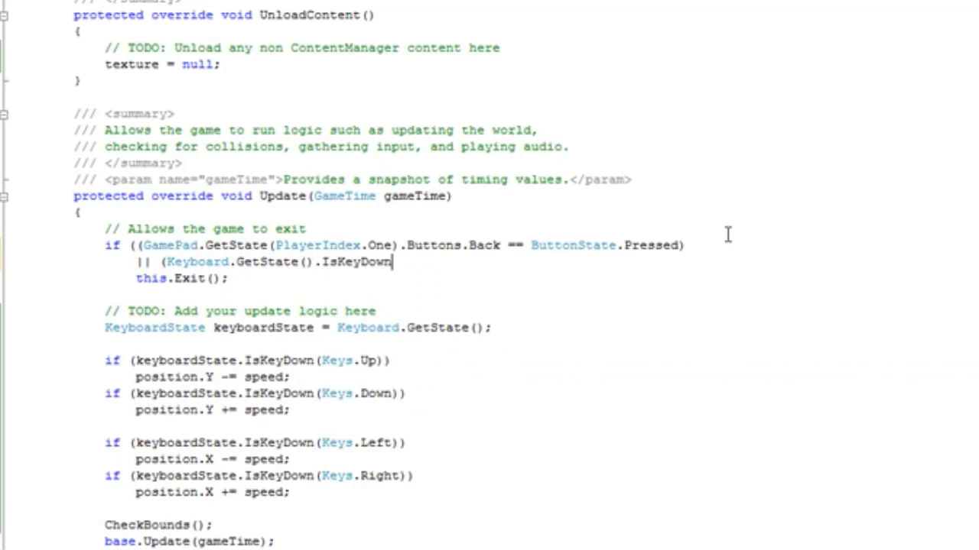
text(()
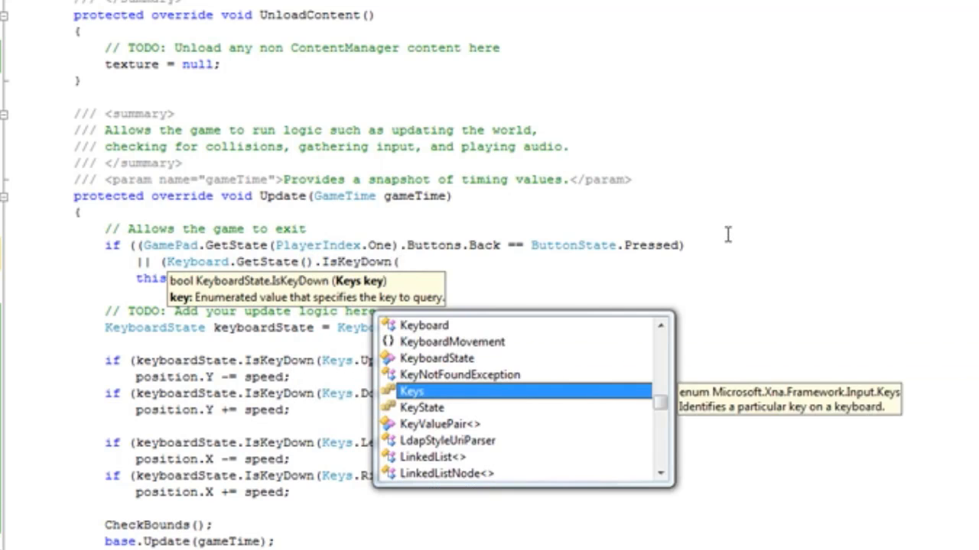
text(.e)
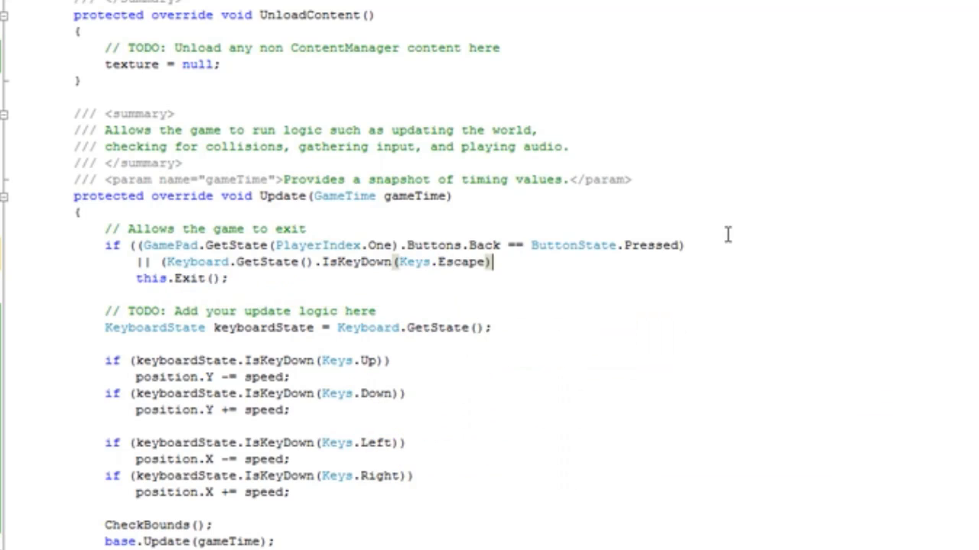
text())
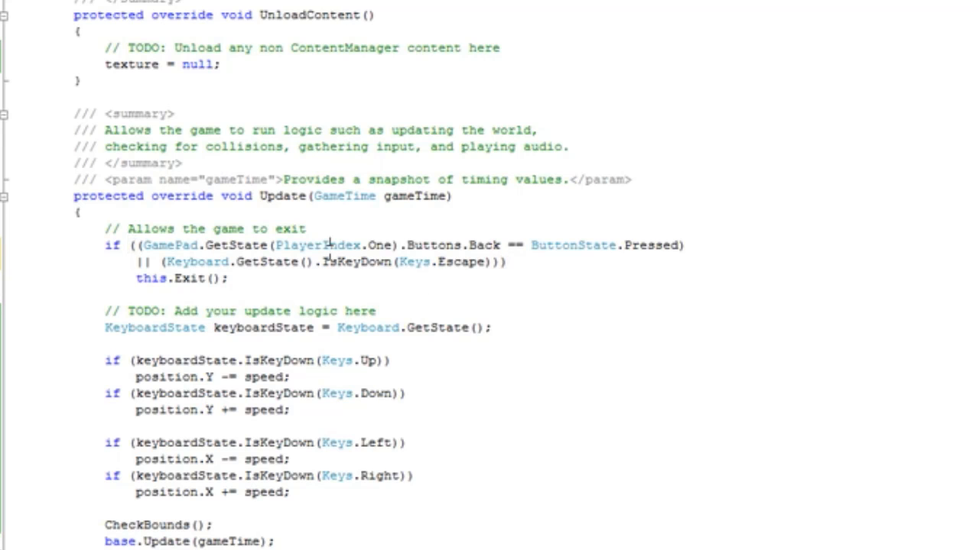
key(F5)
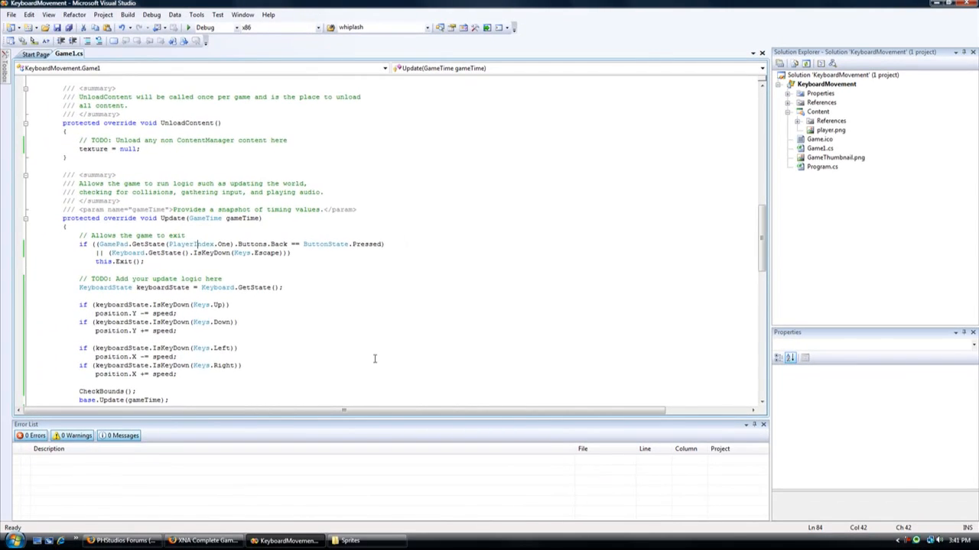
scroll(down, 3)
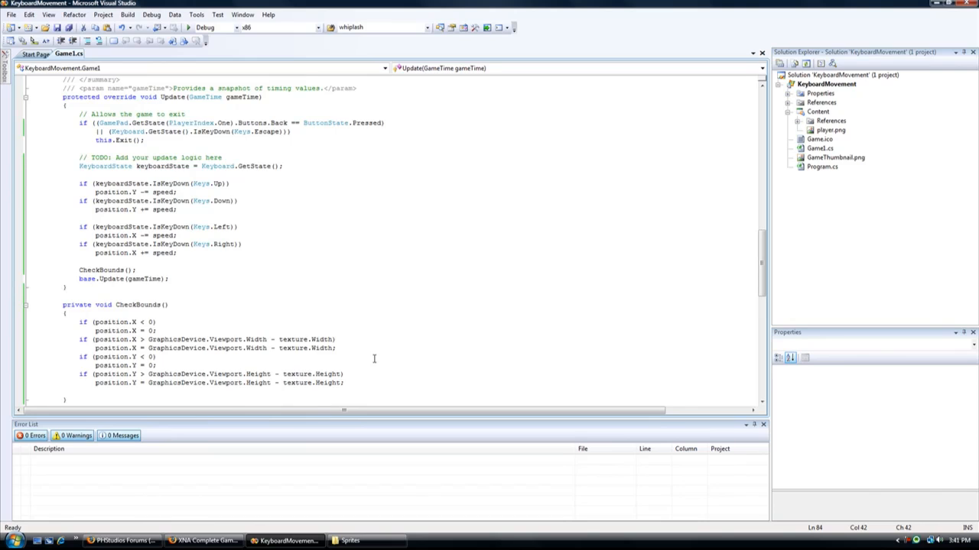